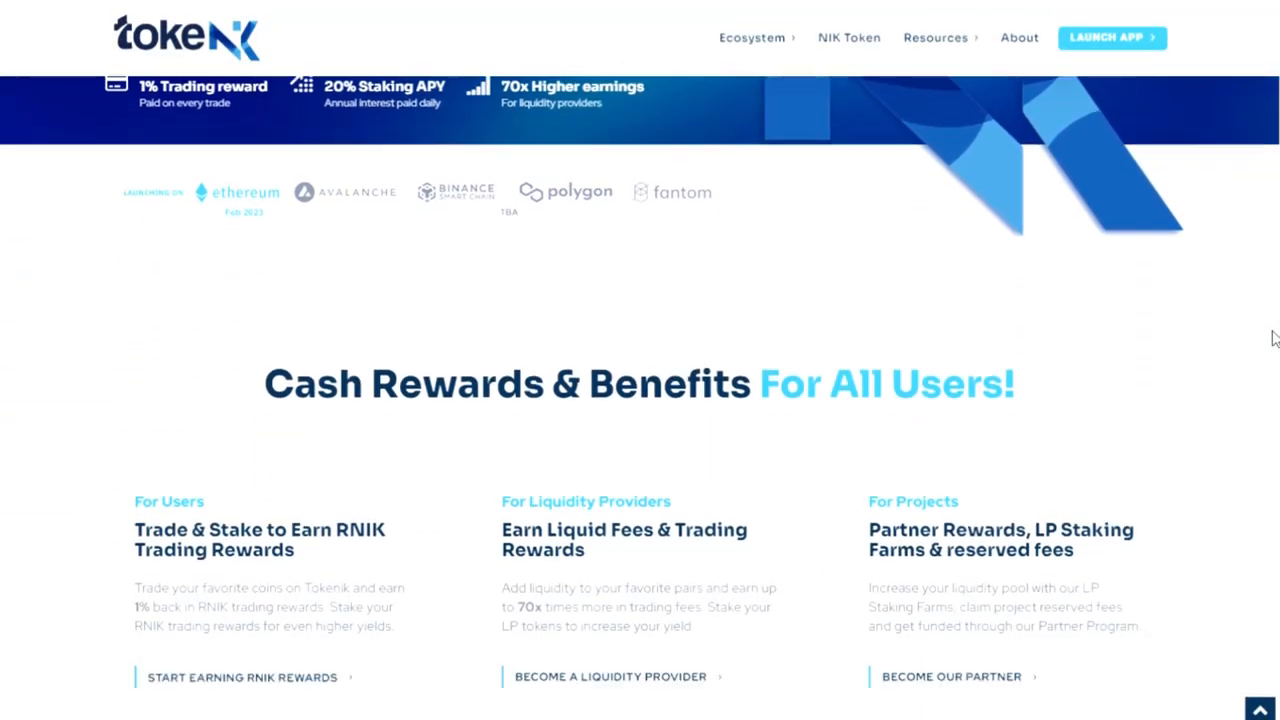
# Scroll through the leverage trading page on DAI-collateral trading
pyautogui.scroll(-3)
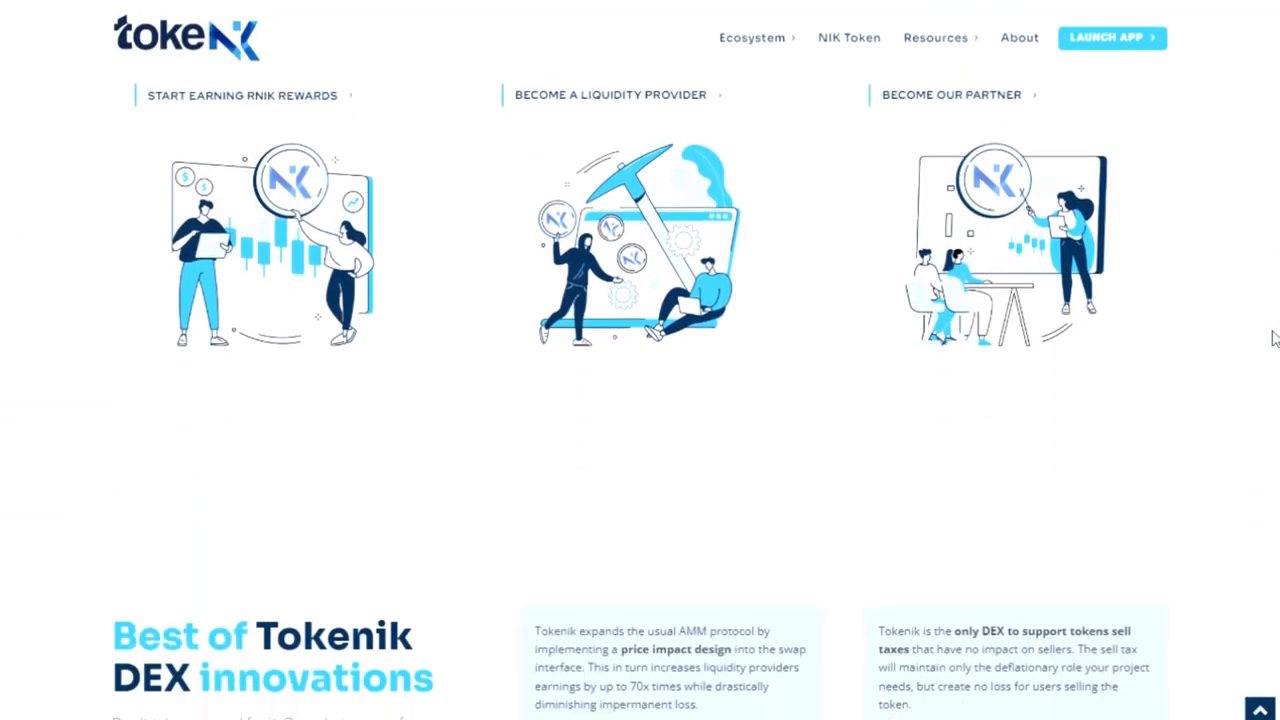
pyautogui.scroll(-3)
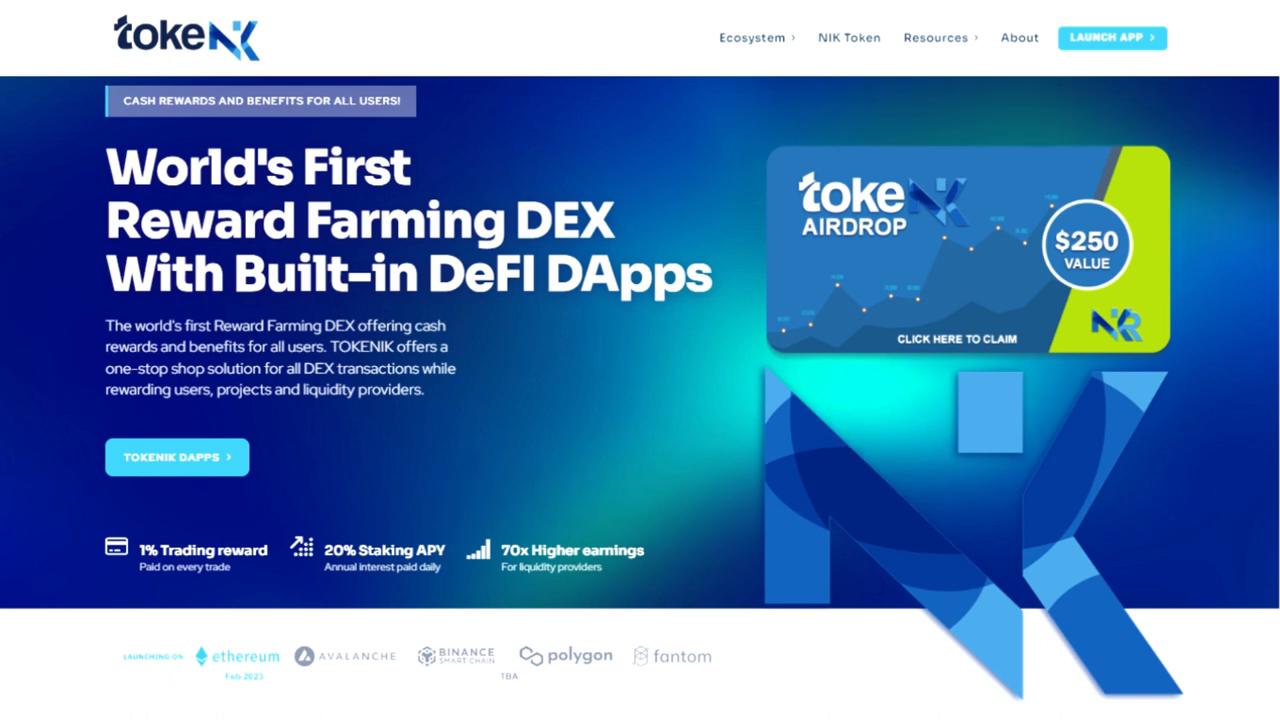
pyautogui.scroll(-3)
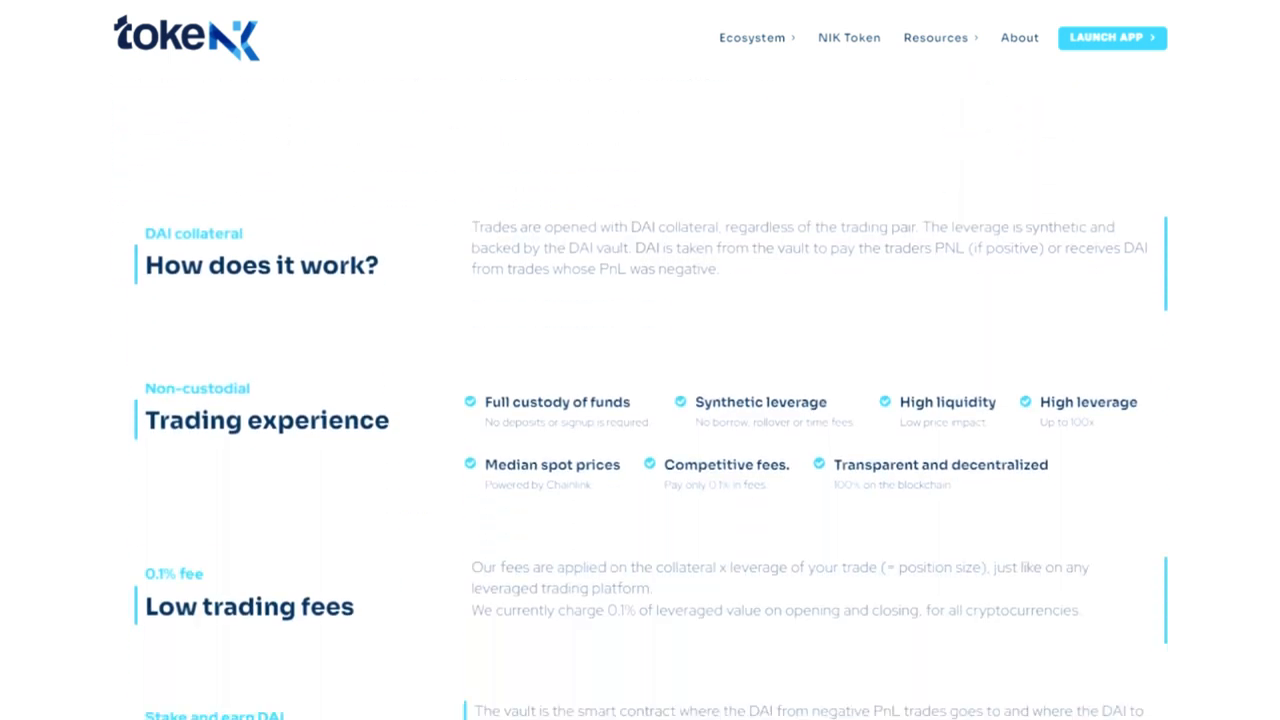
pyautogui.scroll(-3)
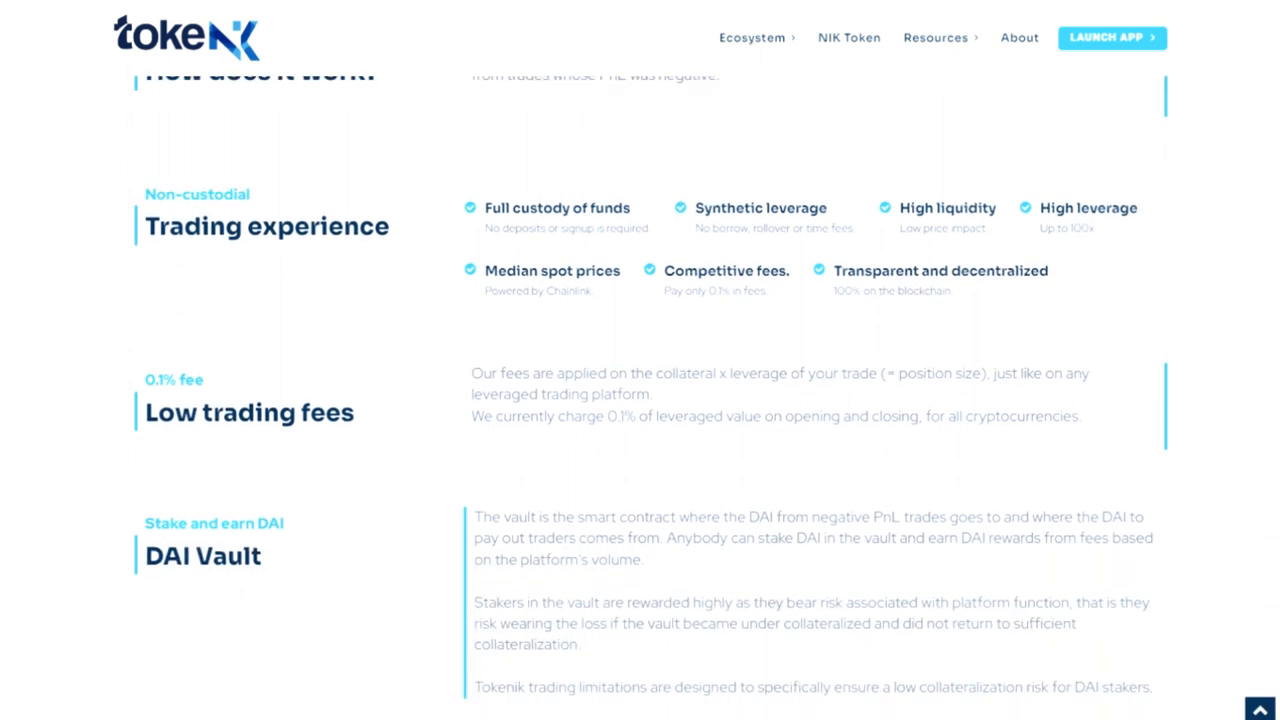
# Open the liquidity provider page and read down to the add-liquidity and staking benefits
pyautogui.click(756, 37)
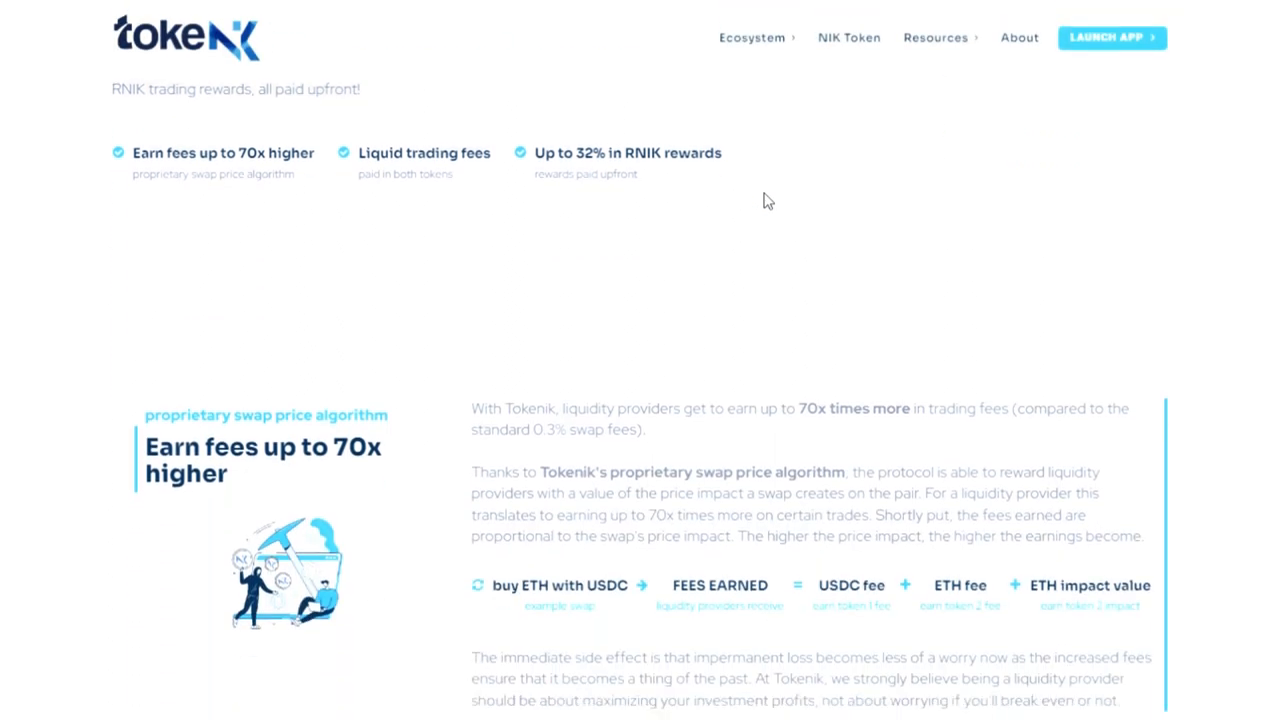
pyautogui.scroll(-3)
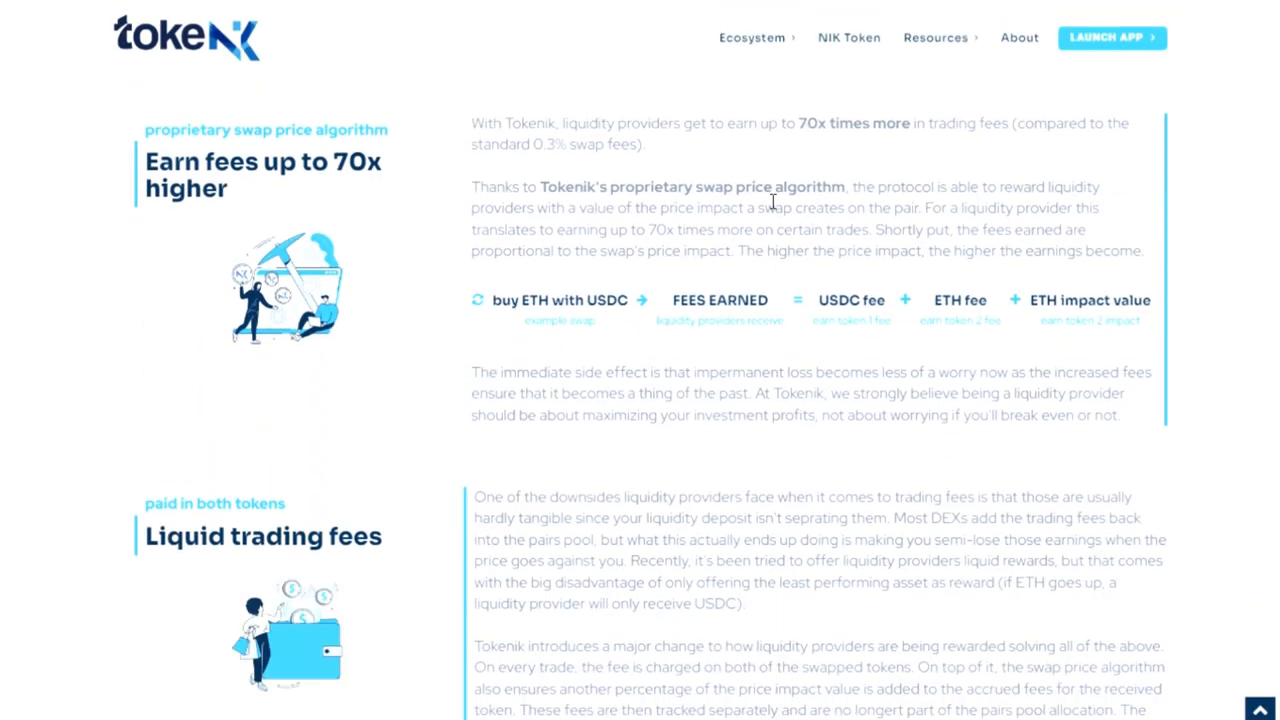
pyautogui.scroll(-3)
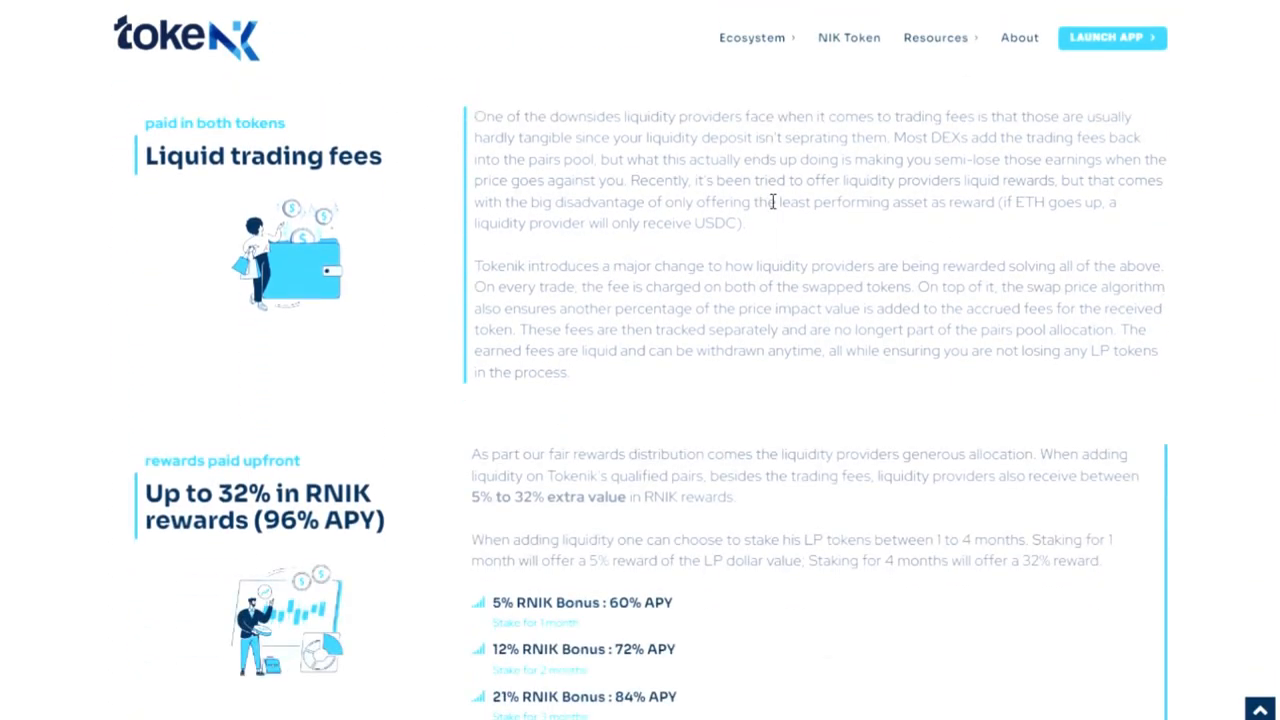
pyautogui.scroll(-3)
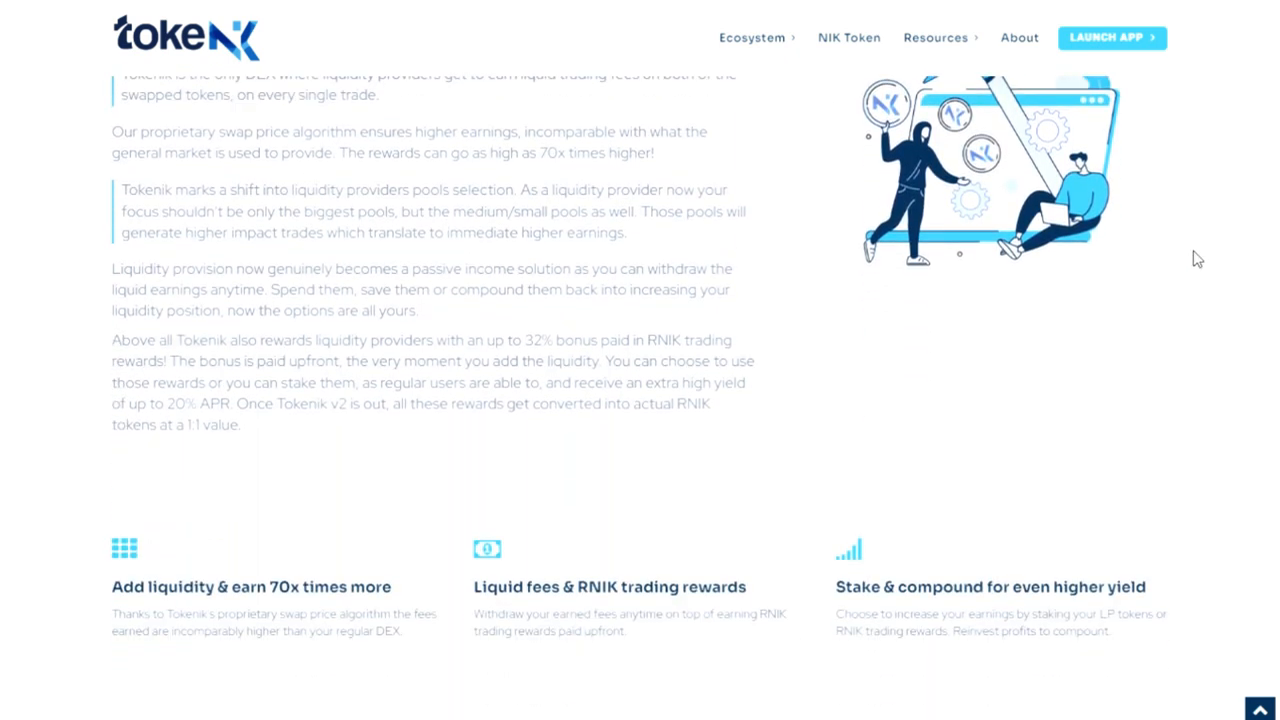
# Review the Tokenik App airdrop page, then go to the website Roadmap showing the Q4 2022 RNIK Airdrop
pyautogui.click(1111, 37)
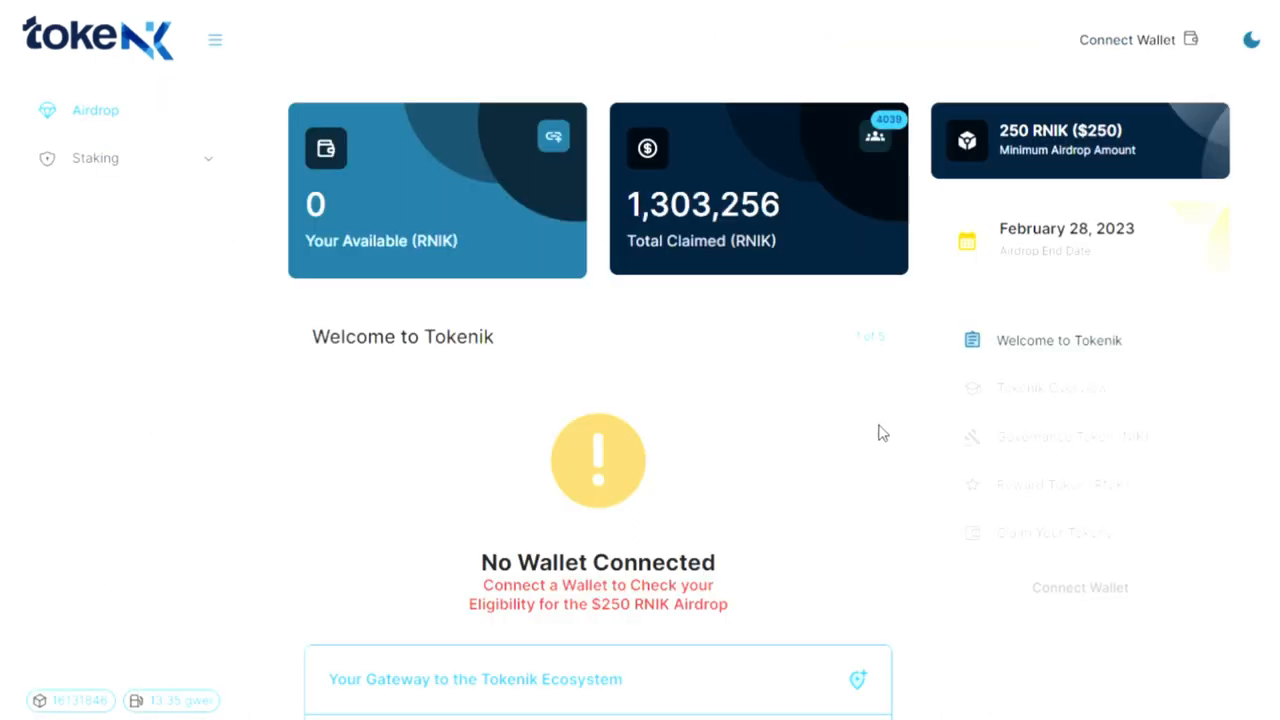
pyautogui.scroll(-3)
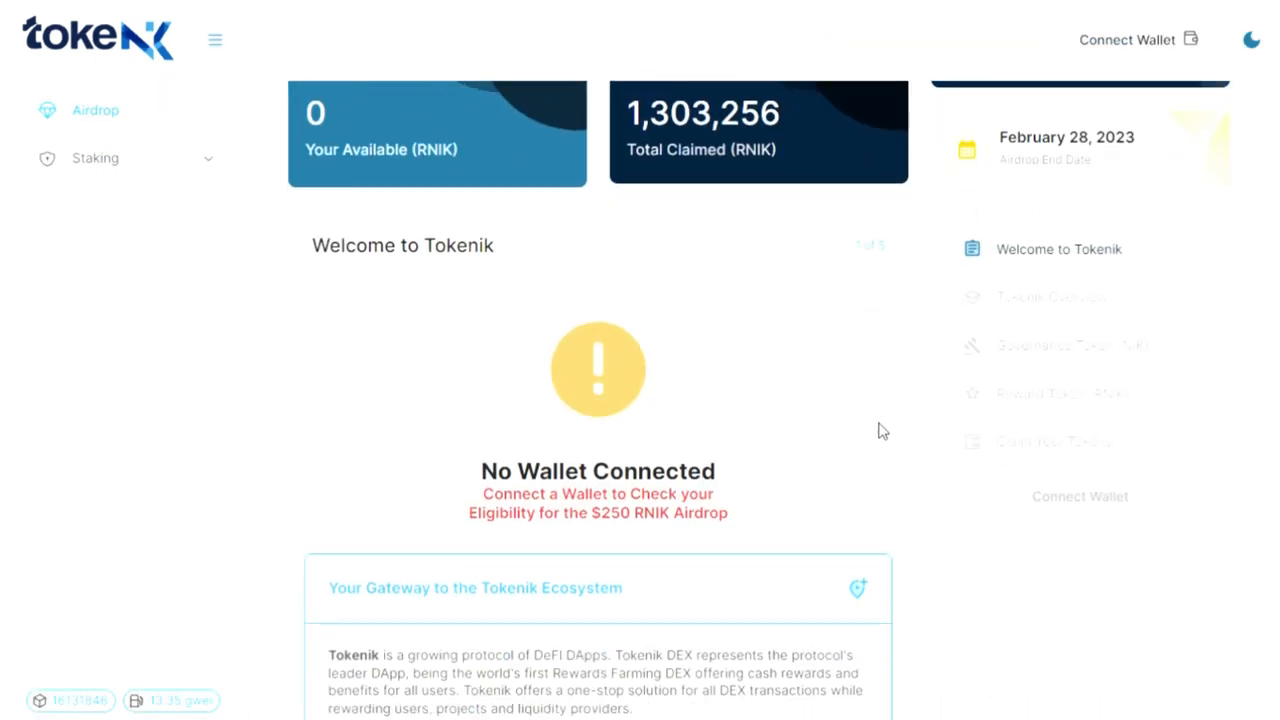
pyautogui.scroll(-3)
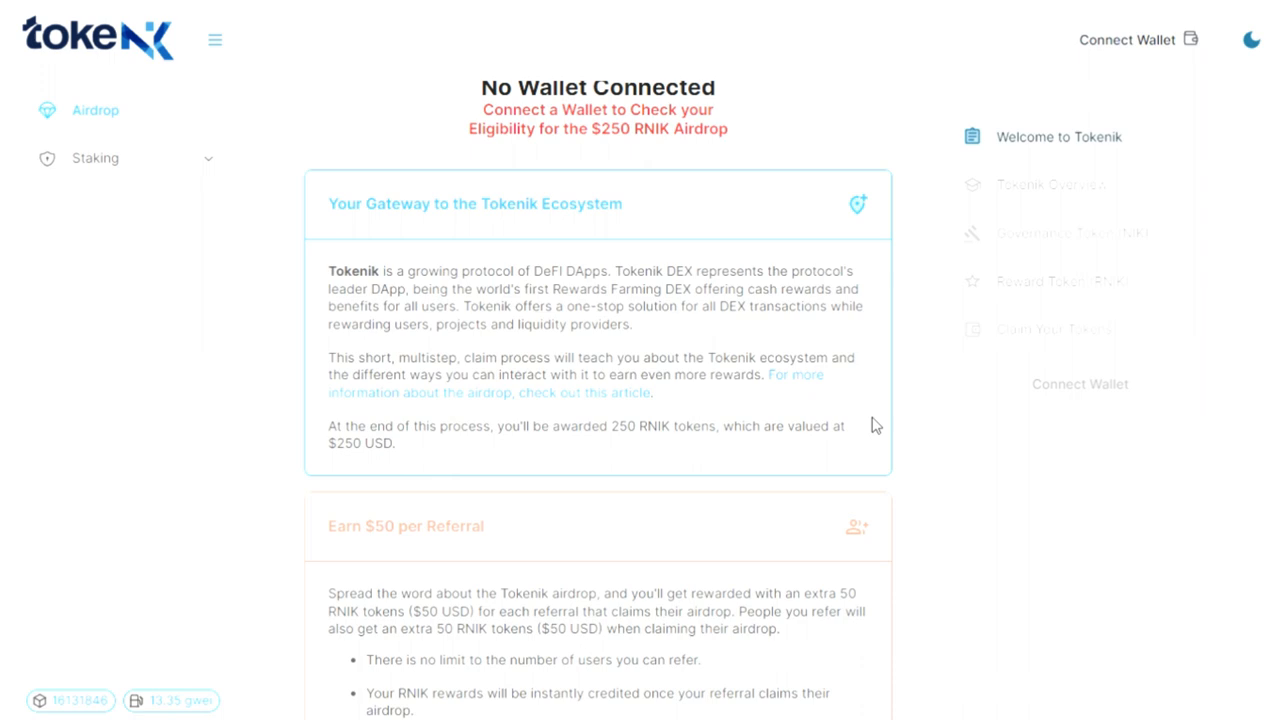
pyautogui.scroll(-3)
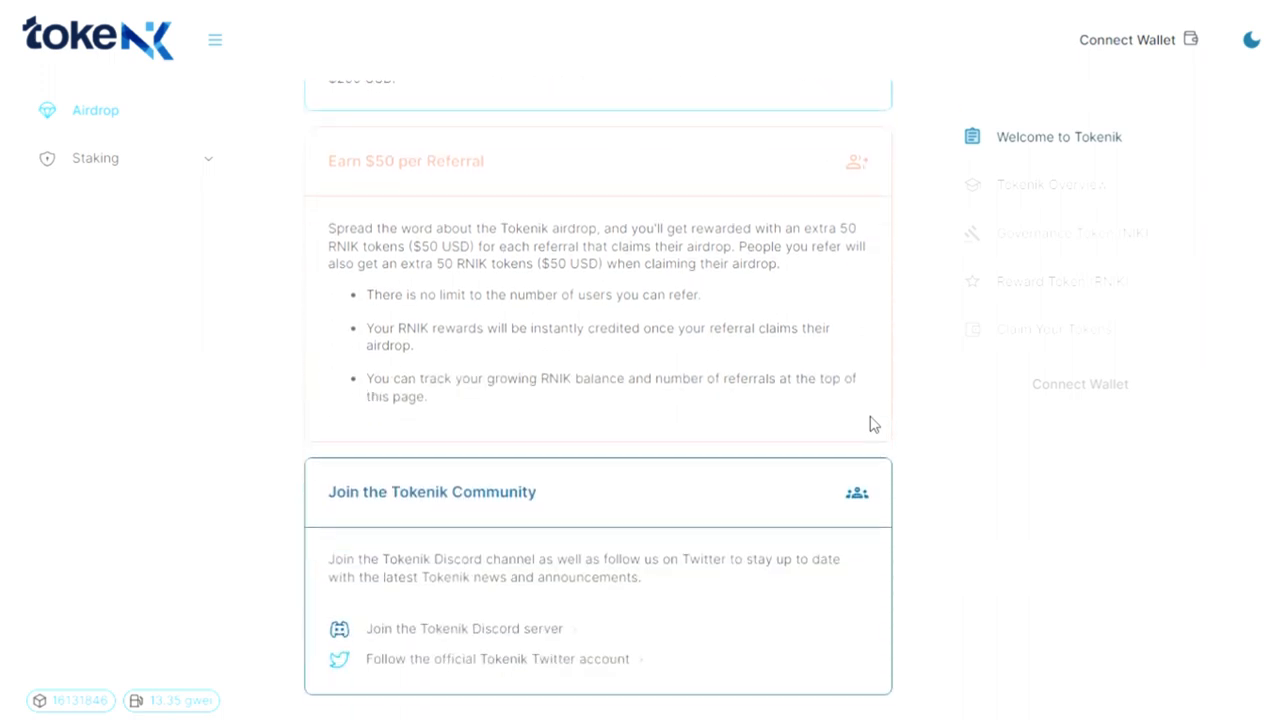
pyautogui.click(95, 158)
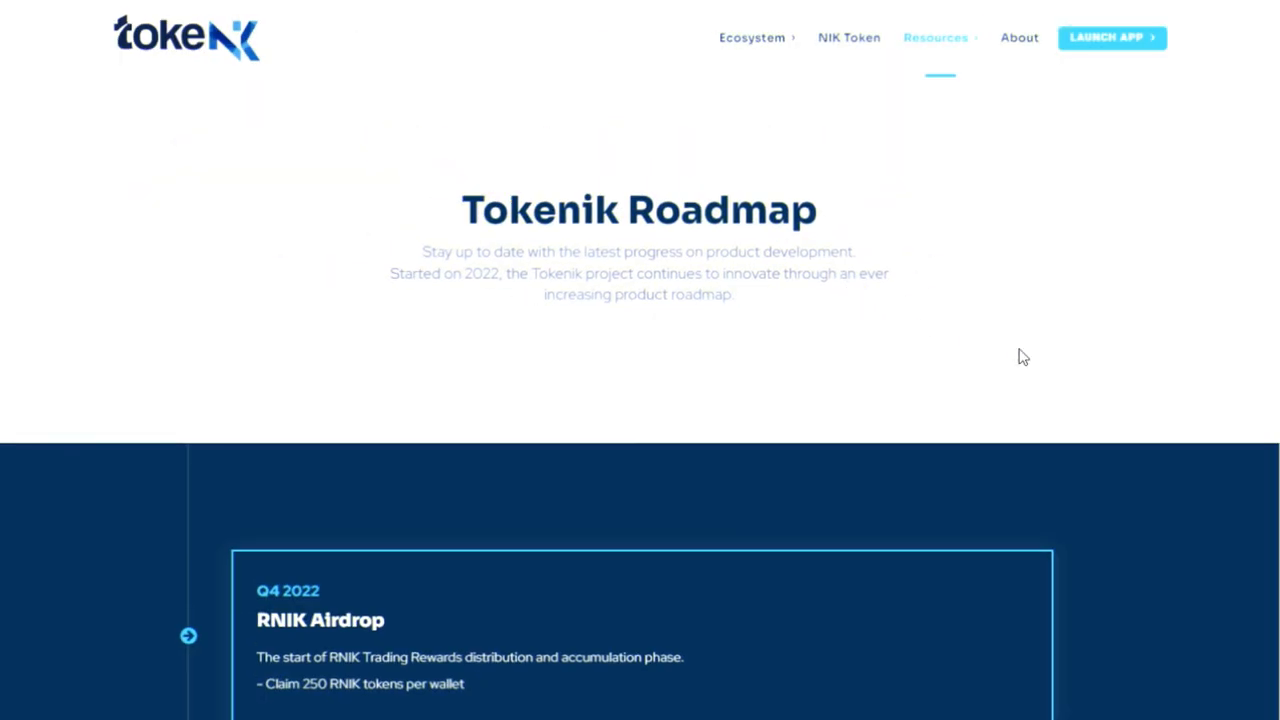
# Scroll the Roadmap past the Q2 2023 to Q1 2024 milestones to the TBA Tokenik Bridge card
pyautogui.scroll(-3)
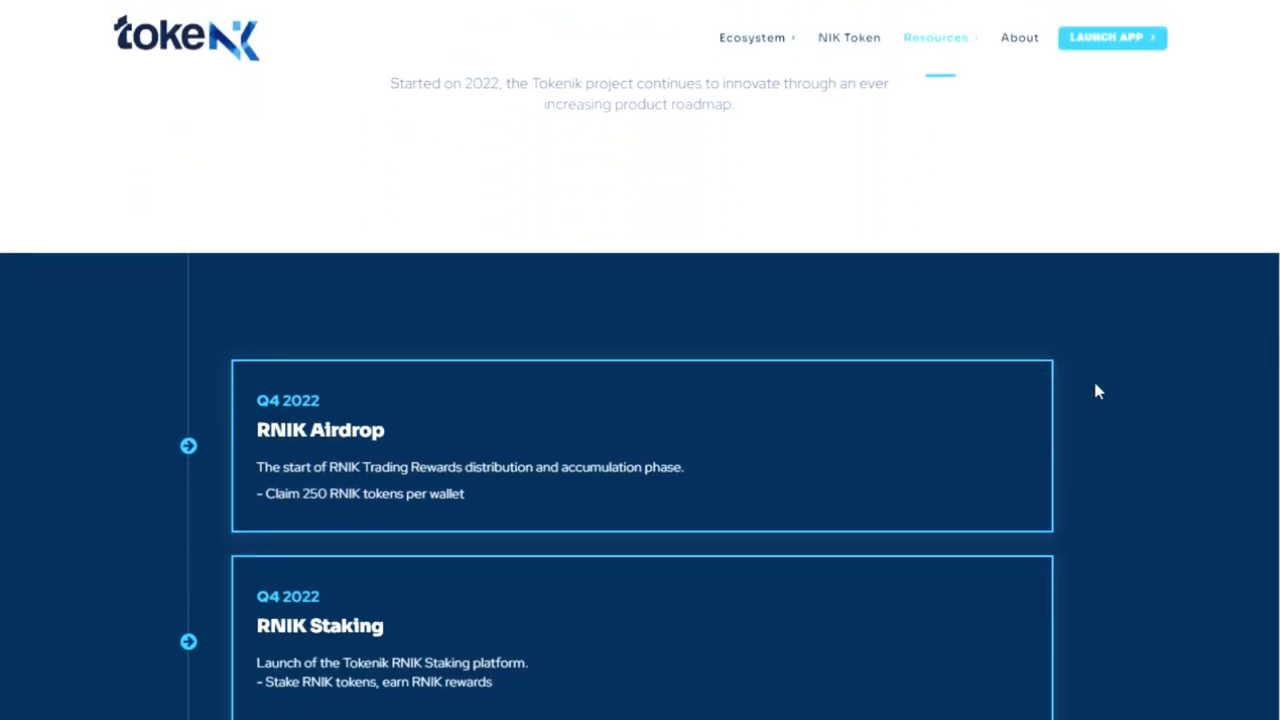
pyautogui.scroll(-3)
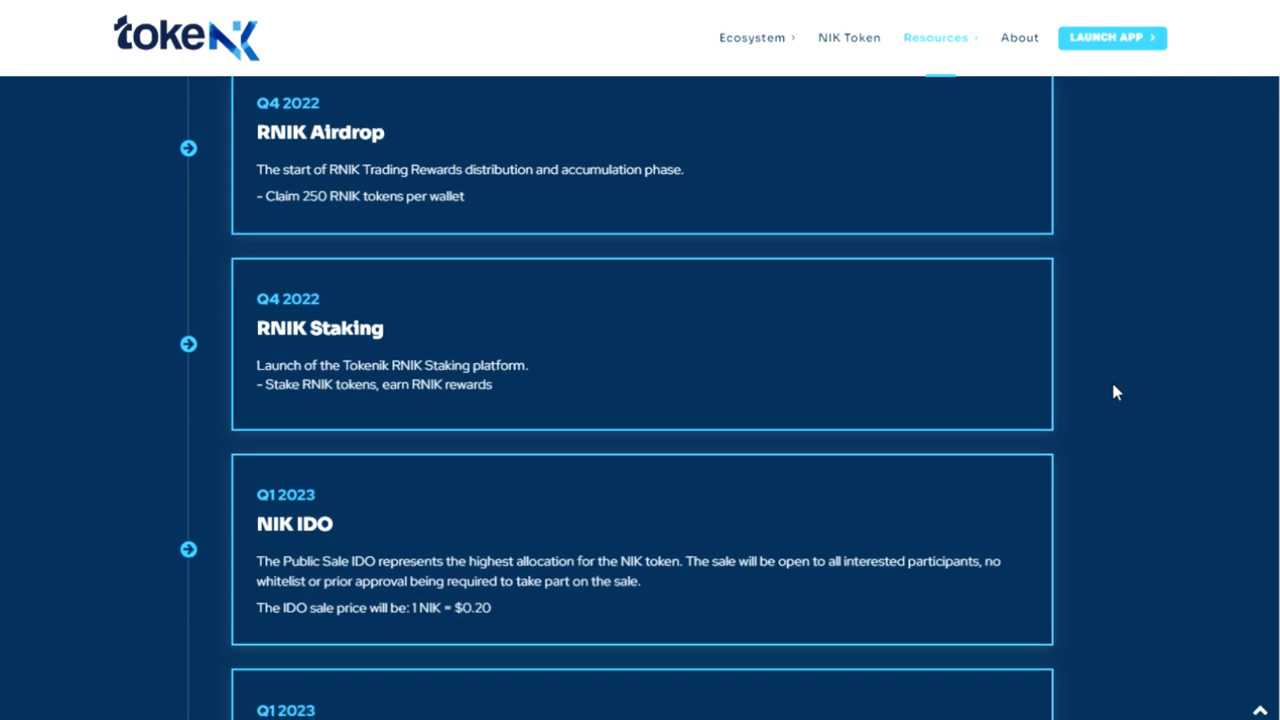
pyautogui.scroll(-3)
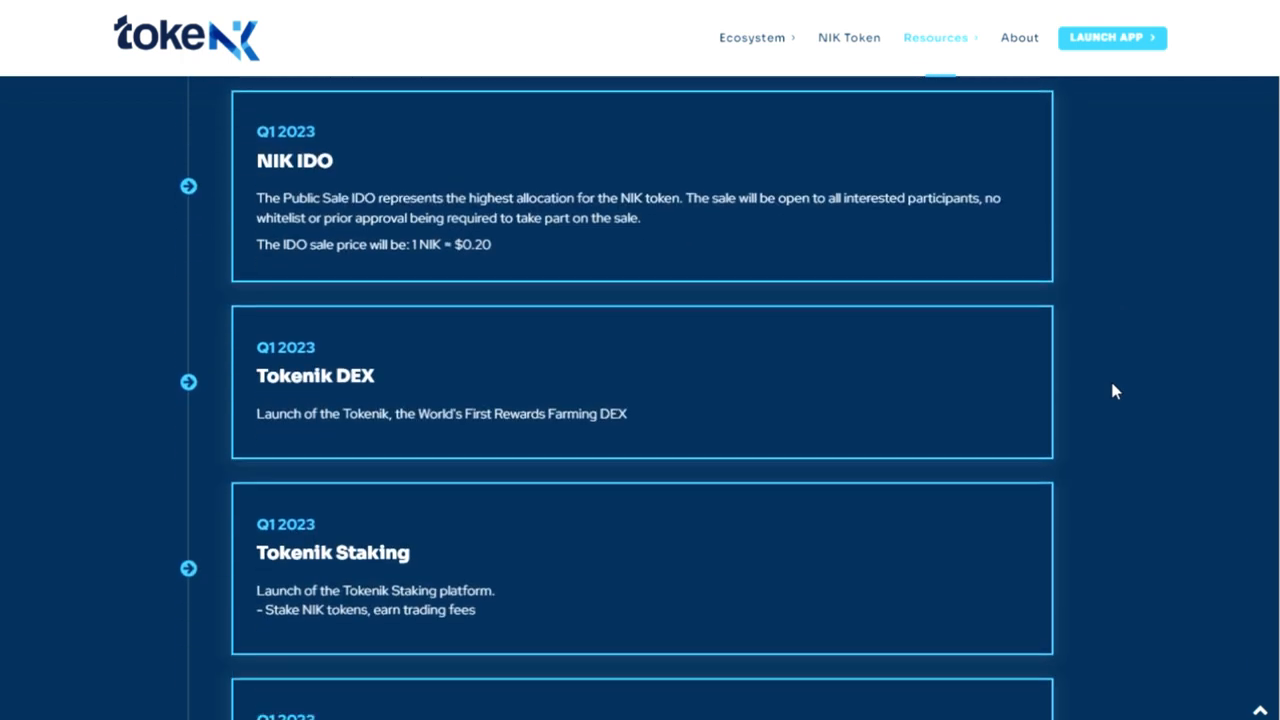
pyautogui.scroll(-3)
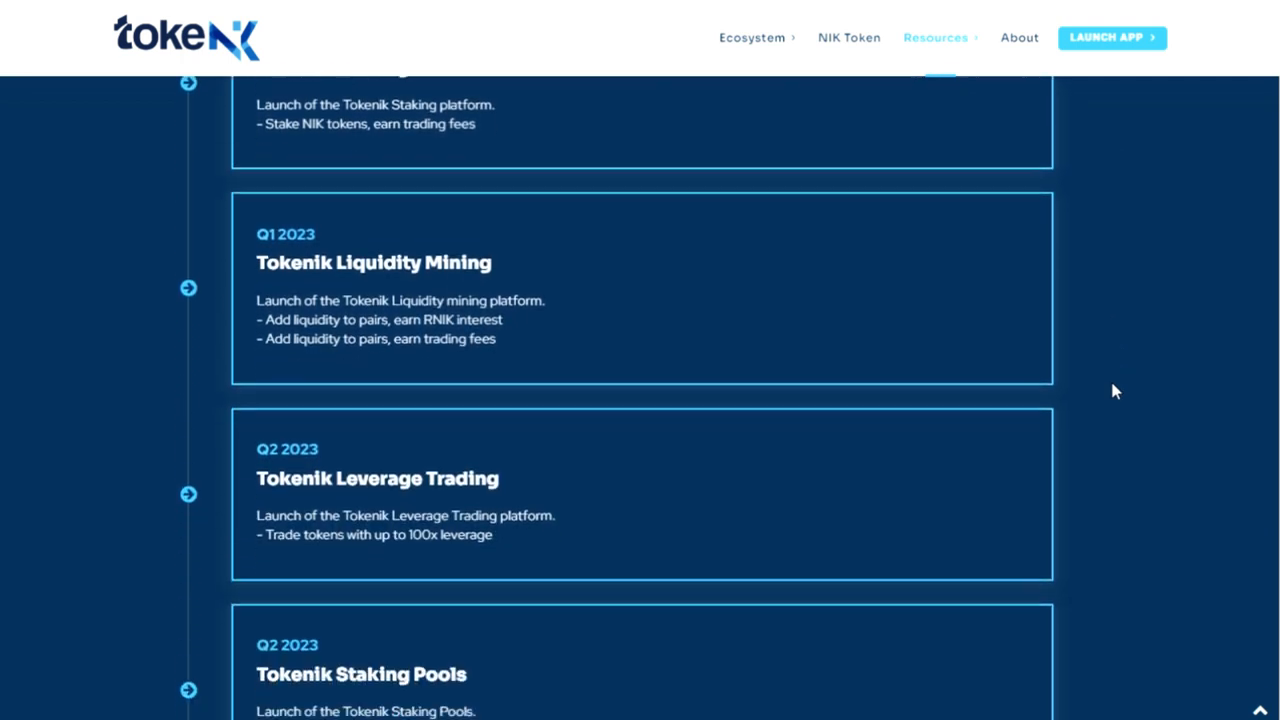
pyautogui.scroll(-3)
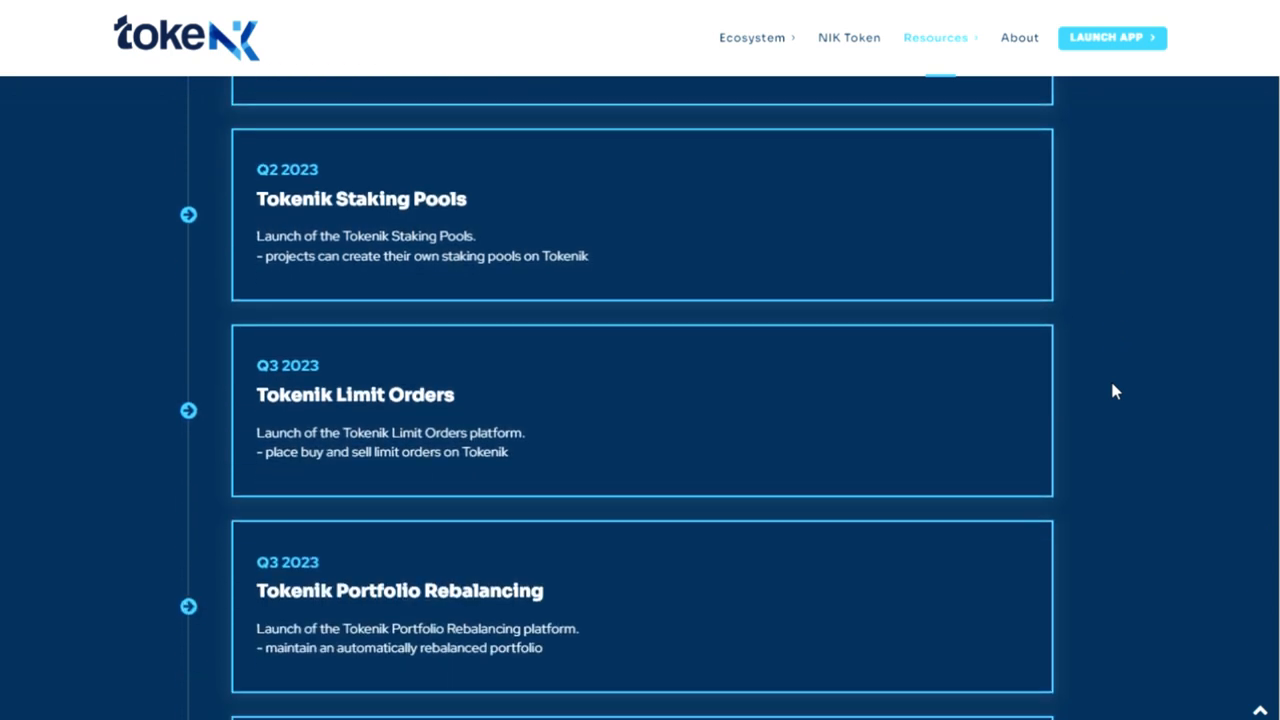
pyautogui.scroll(-3)
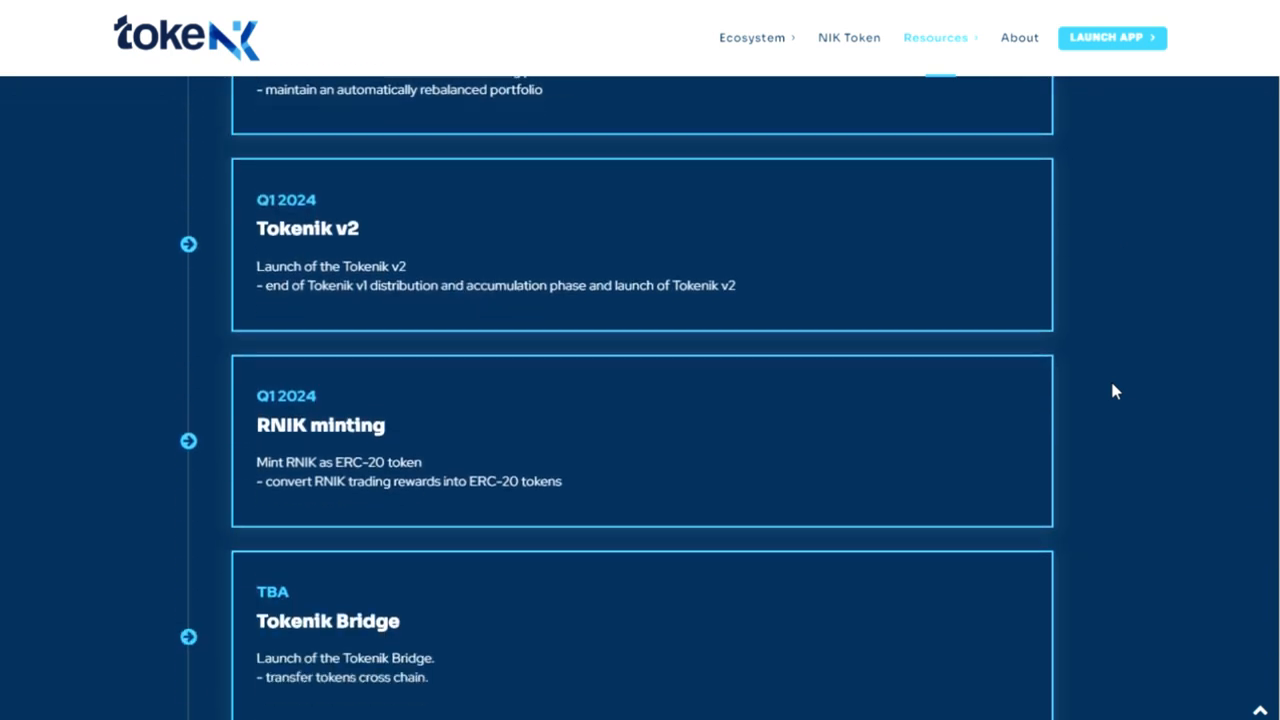
pyautogui.scroll(-3)
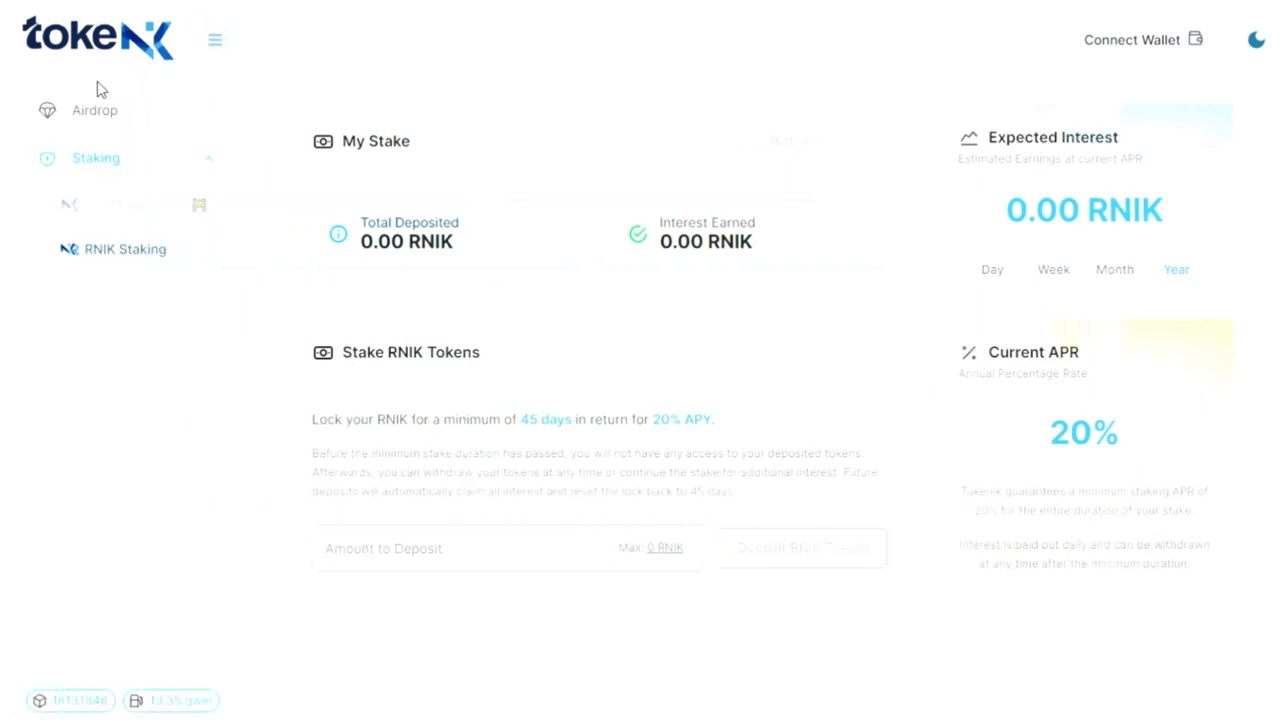
# Open the sidebar Airdrop page and read the 'Your Gateway to the Tokenik Ecosystem' welcome card
pyautogui.click(94, 110)
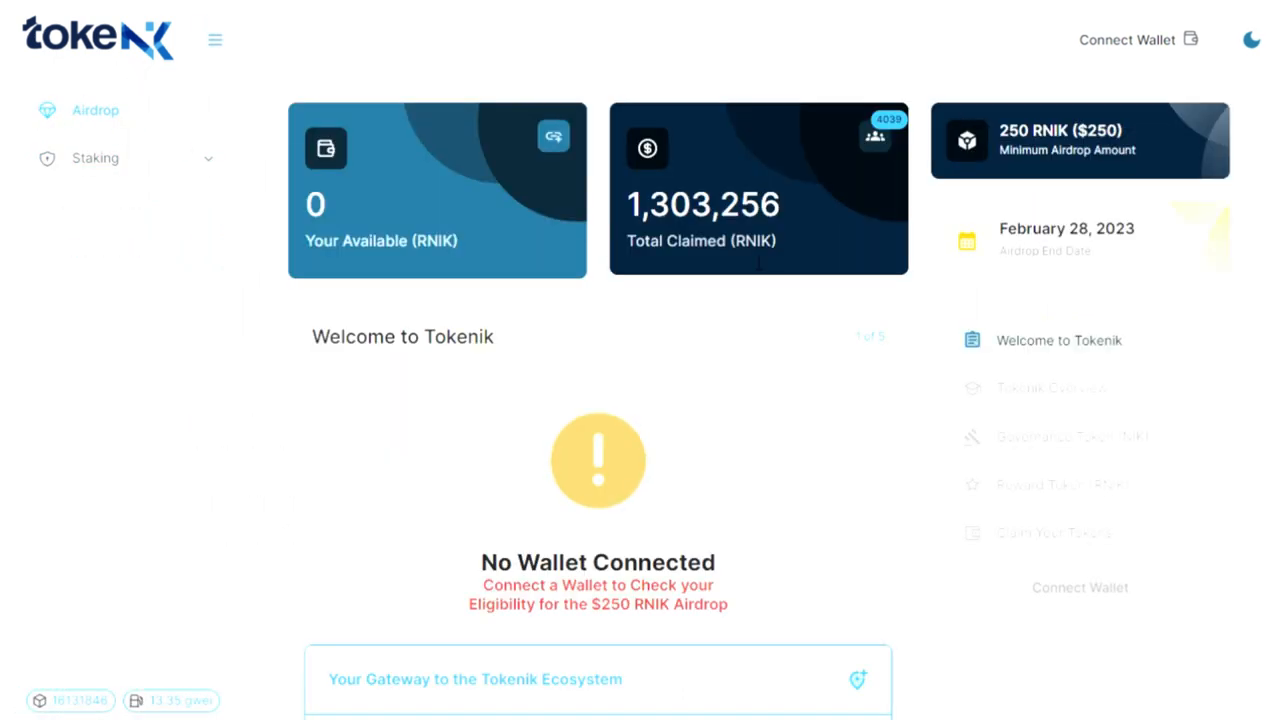
pyautogui.scroll(-3)
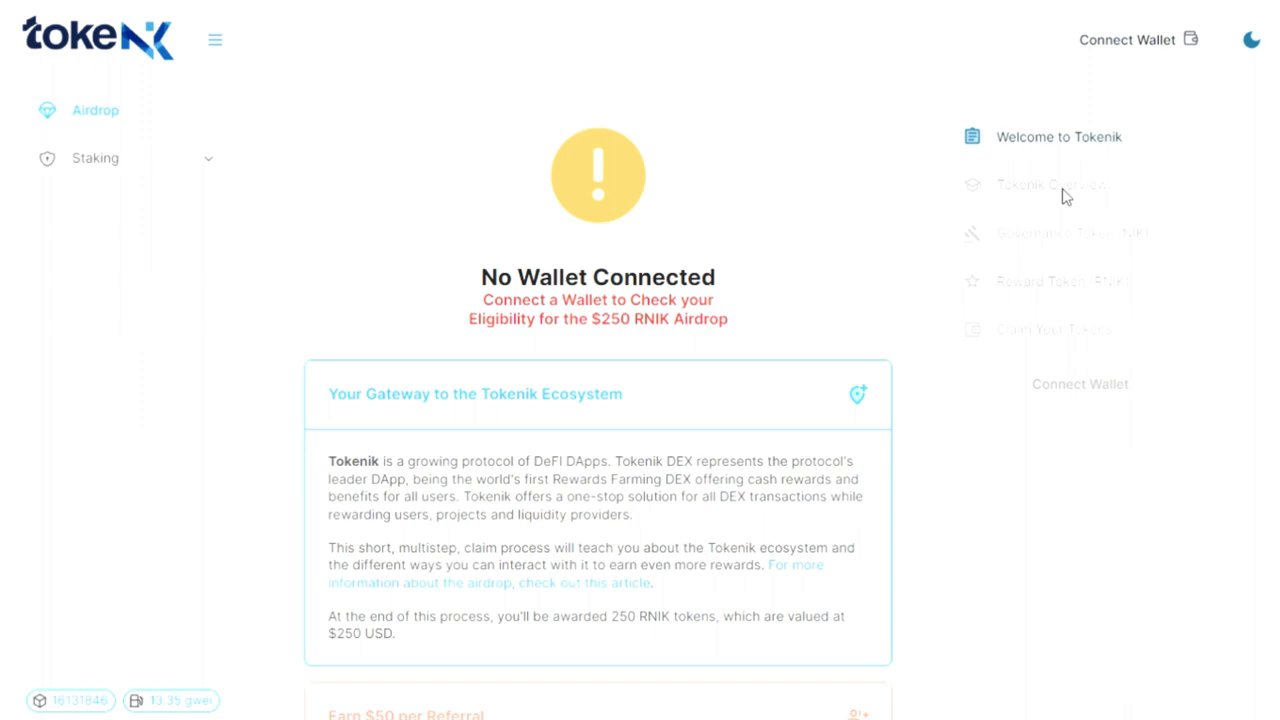
pyautogui.scroll(-3)
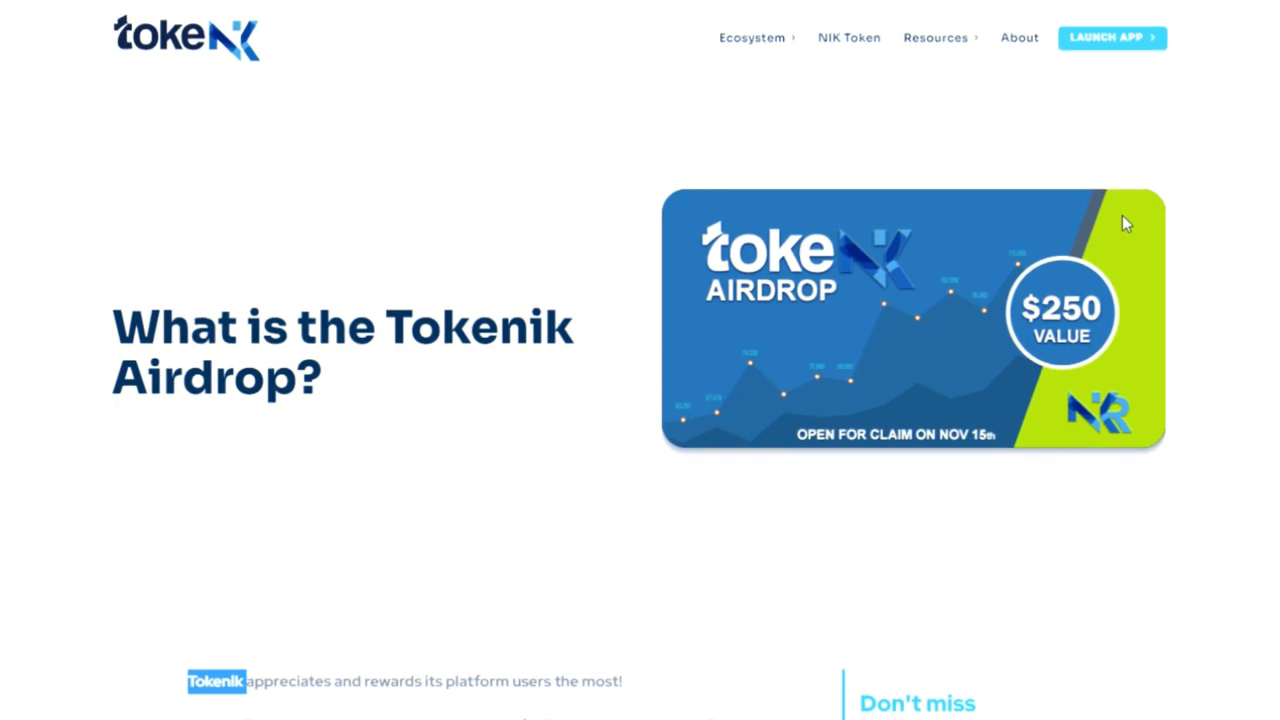
pyautogui.moveTo(1246, 218)
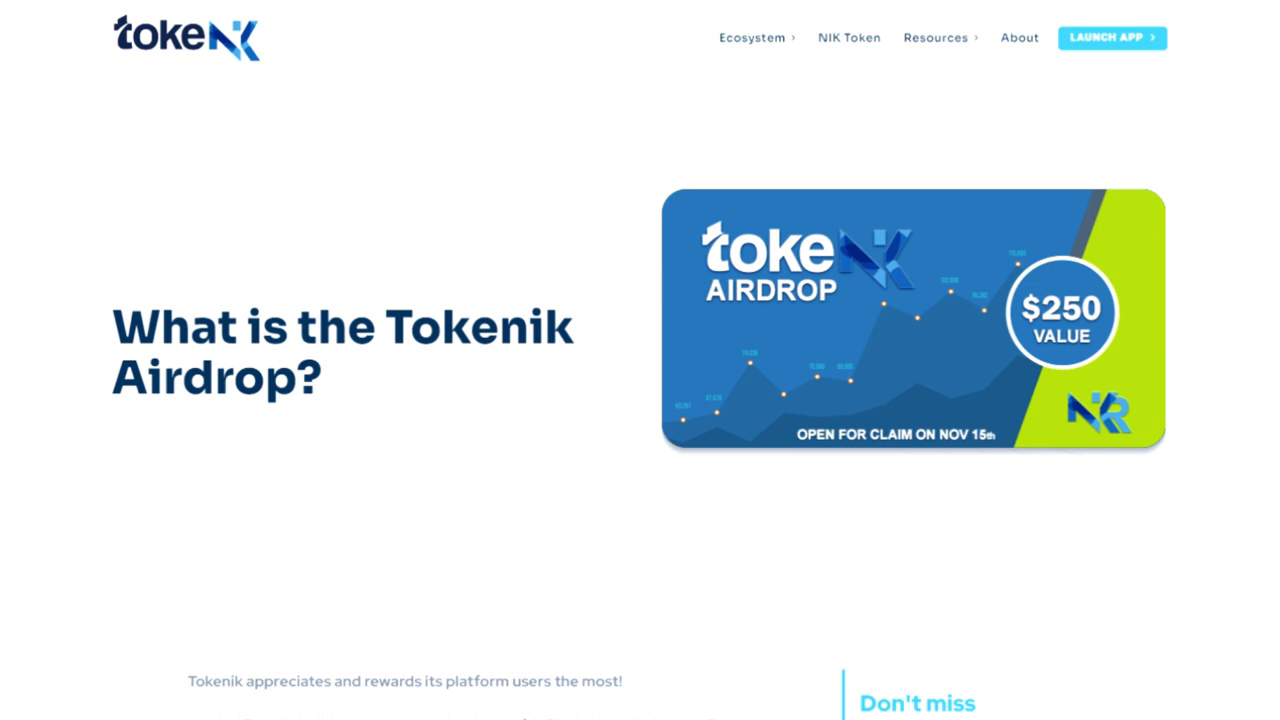
# Read the 'What is the Tokenik Airdrop?' FAQ down to 'What can I do with the RNIK I claimed?'
pyautogui.scroll(-3)
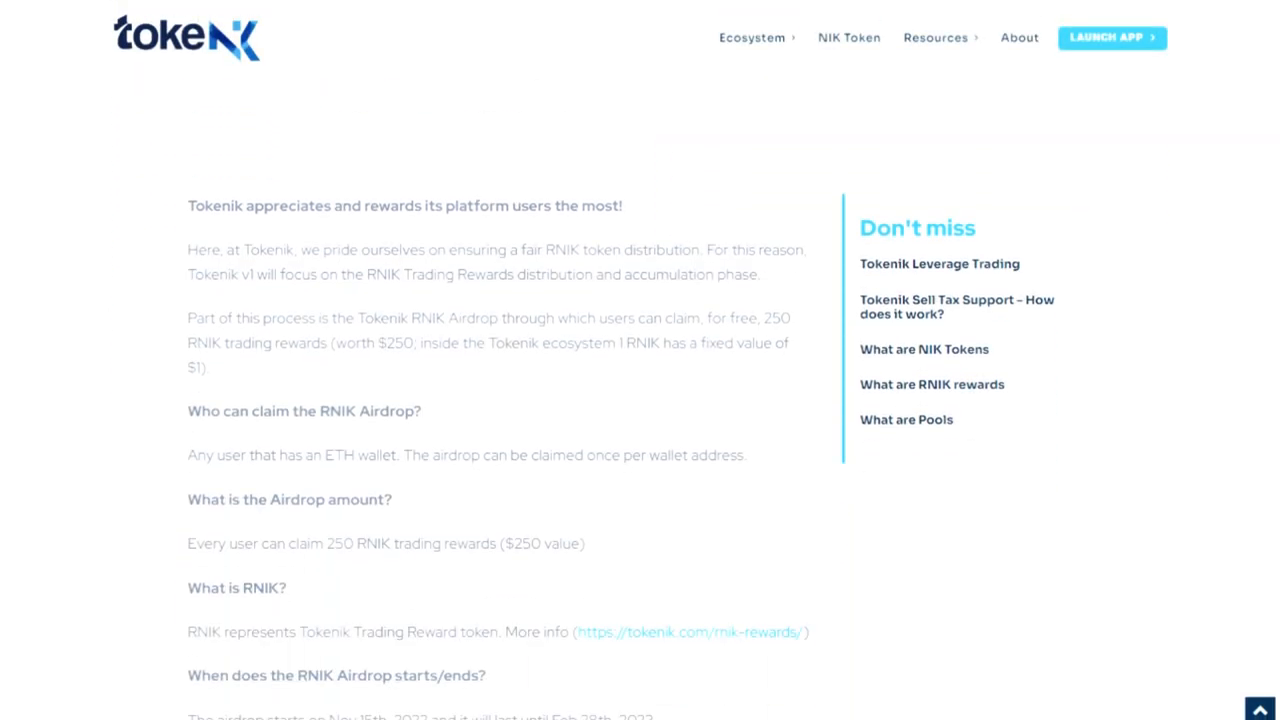
pyautogui.scroll(-3)
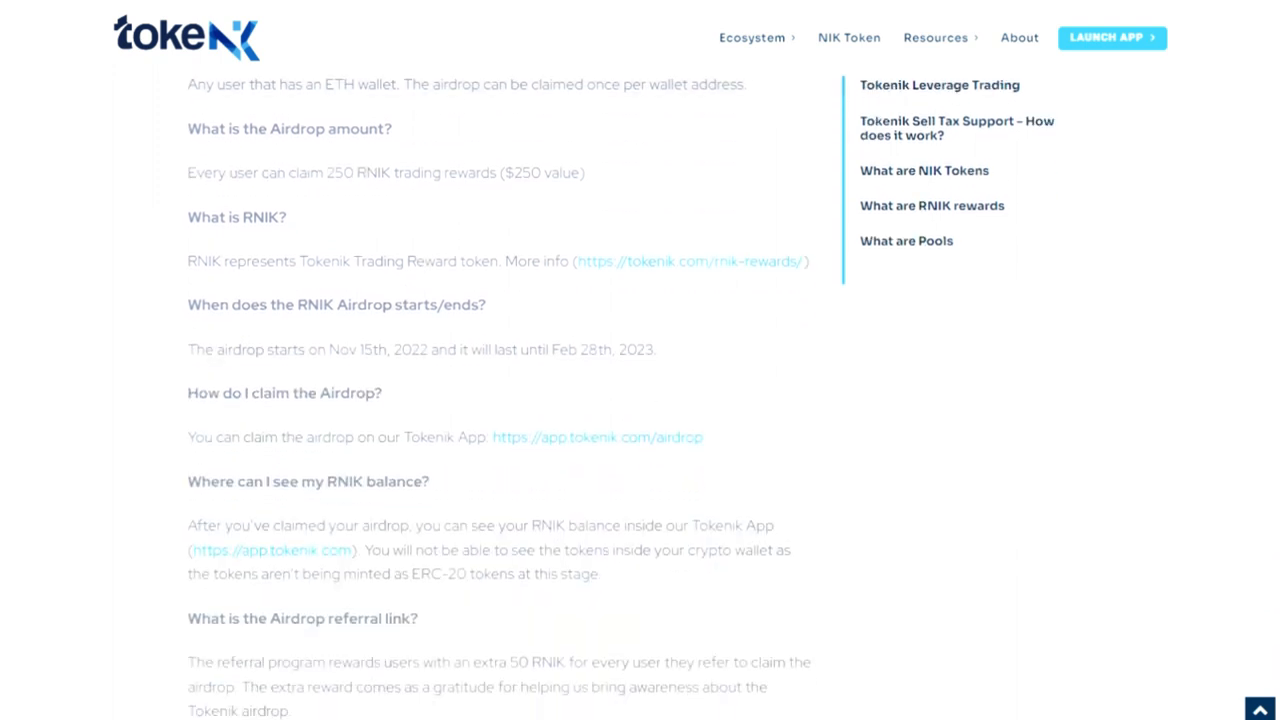
pyautogui.scroll(-3)
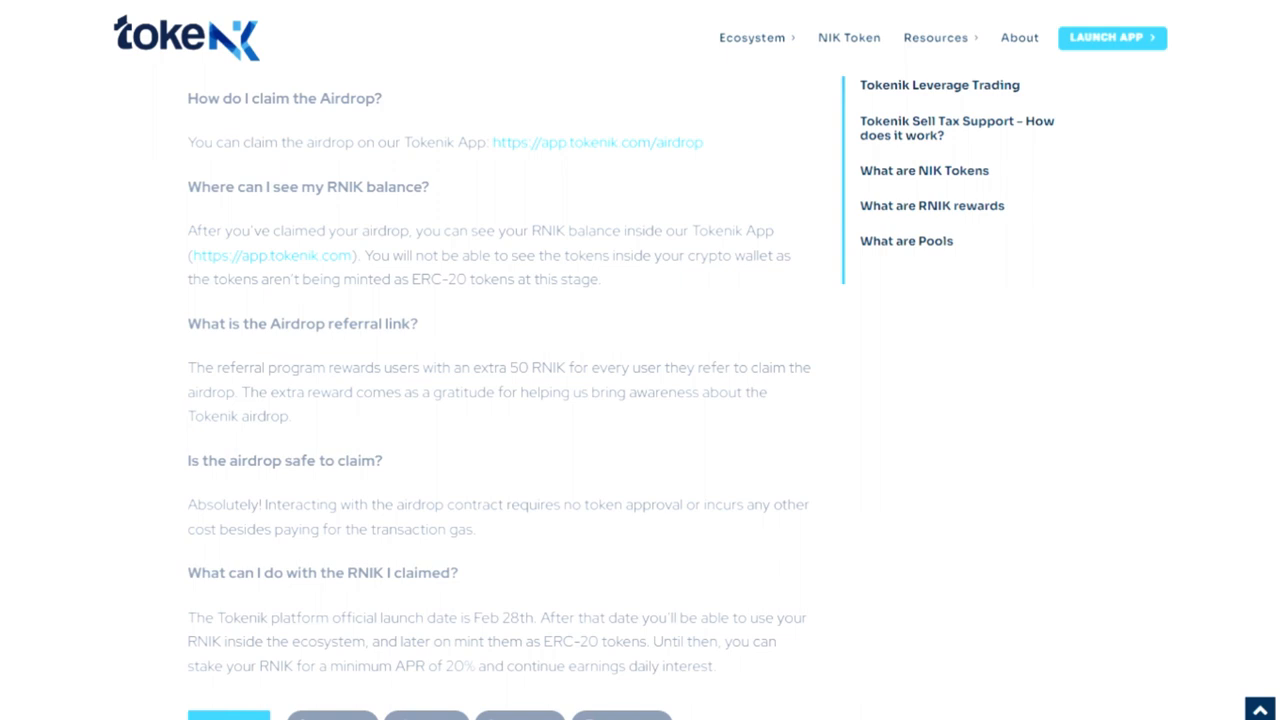
pyautogui.scroll(3)
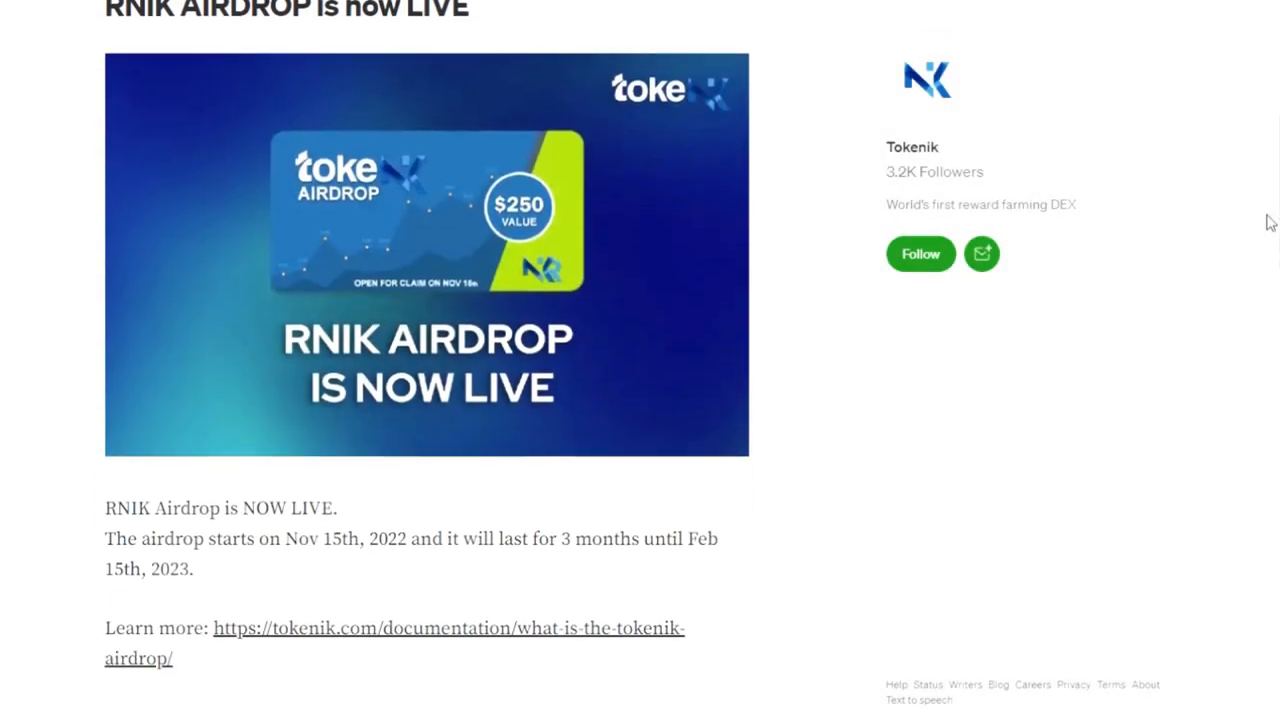
# Scroll the Medium feed past 'RNIK AIRDROP is now LIVE' to the Solidity Finance partner post
pyautogui.scroll(-3)
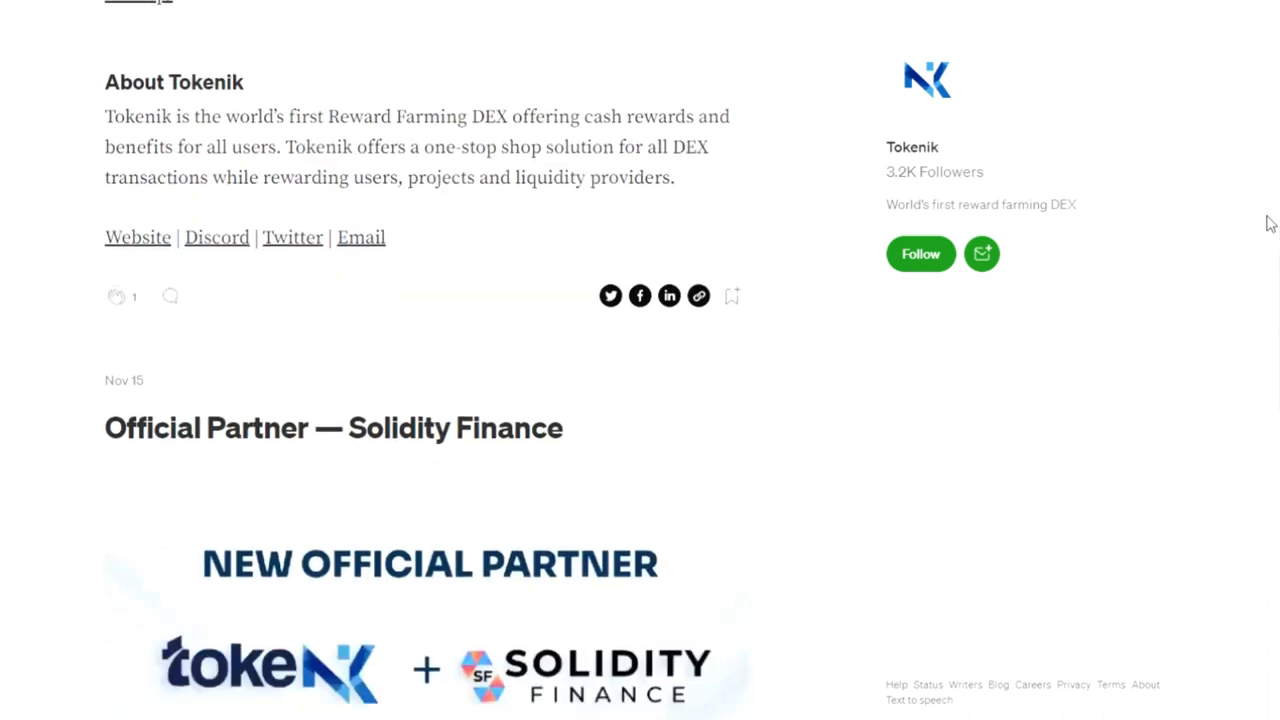
pyautogui.scroll(-3)
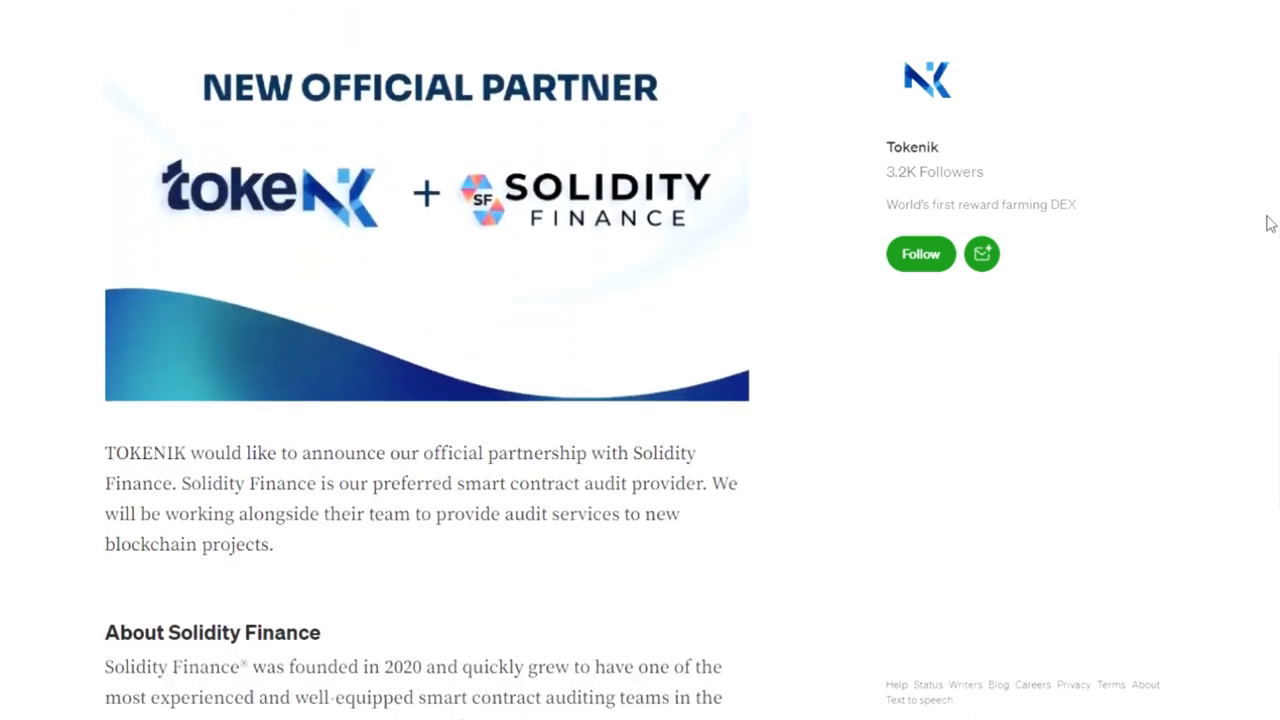
pyautogui.scroll(-3)
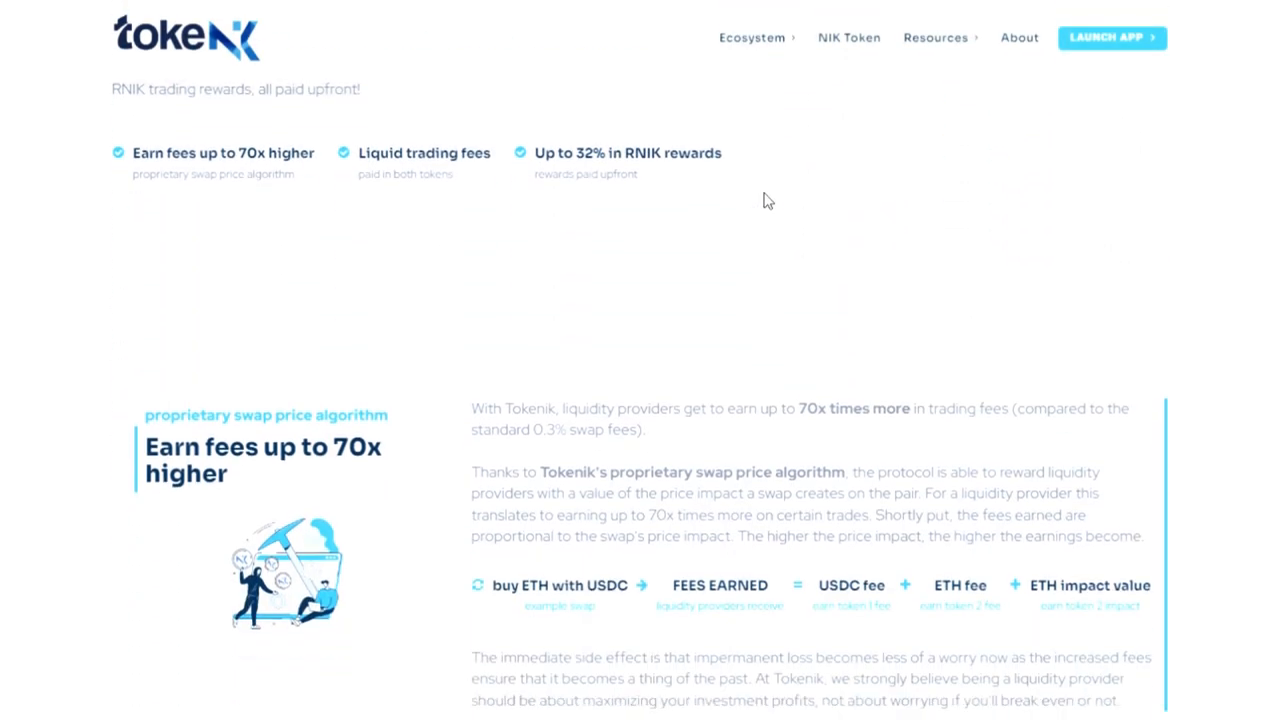
# Scroll past the 70x fees, liquid trading fees and 32% RNIK rewards sections to LP Staking Farms
pyautogui.scroll(-3)
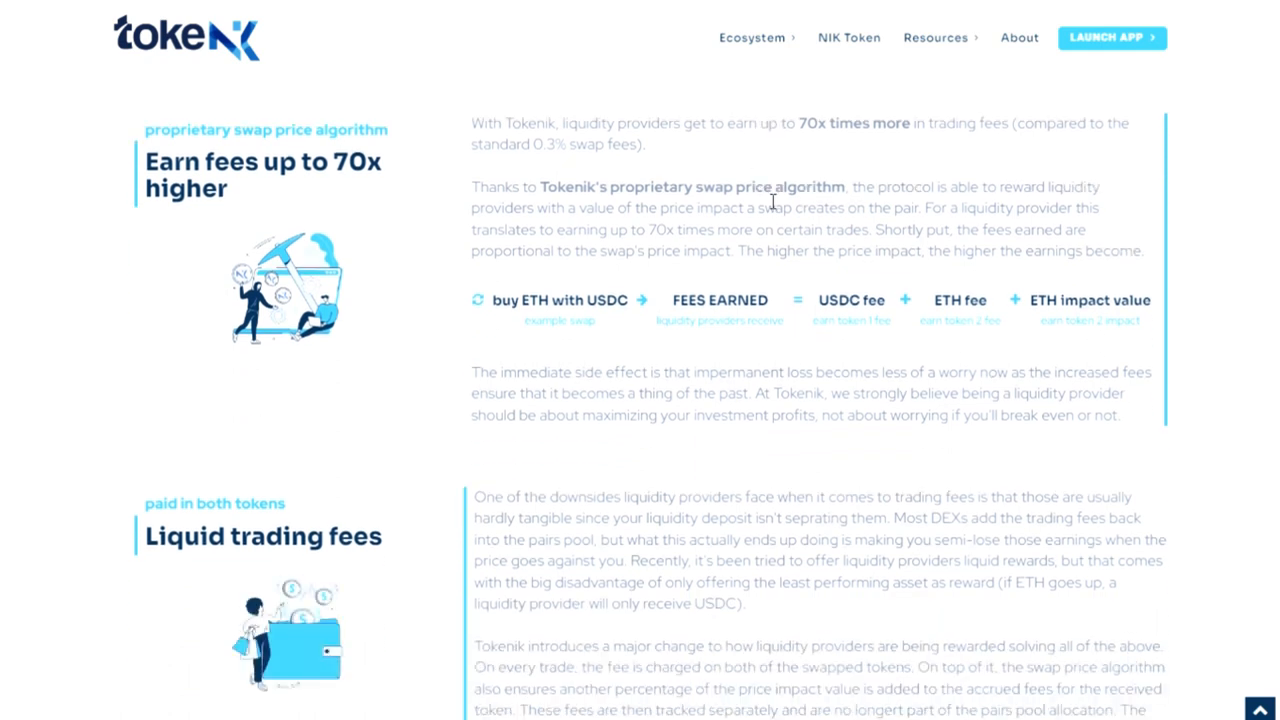
pyautogui.scroll(-3)
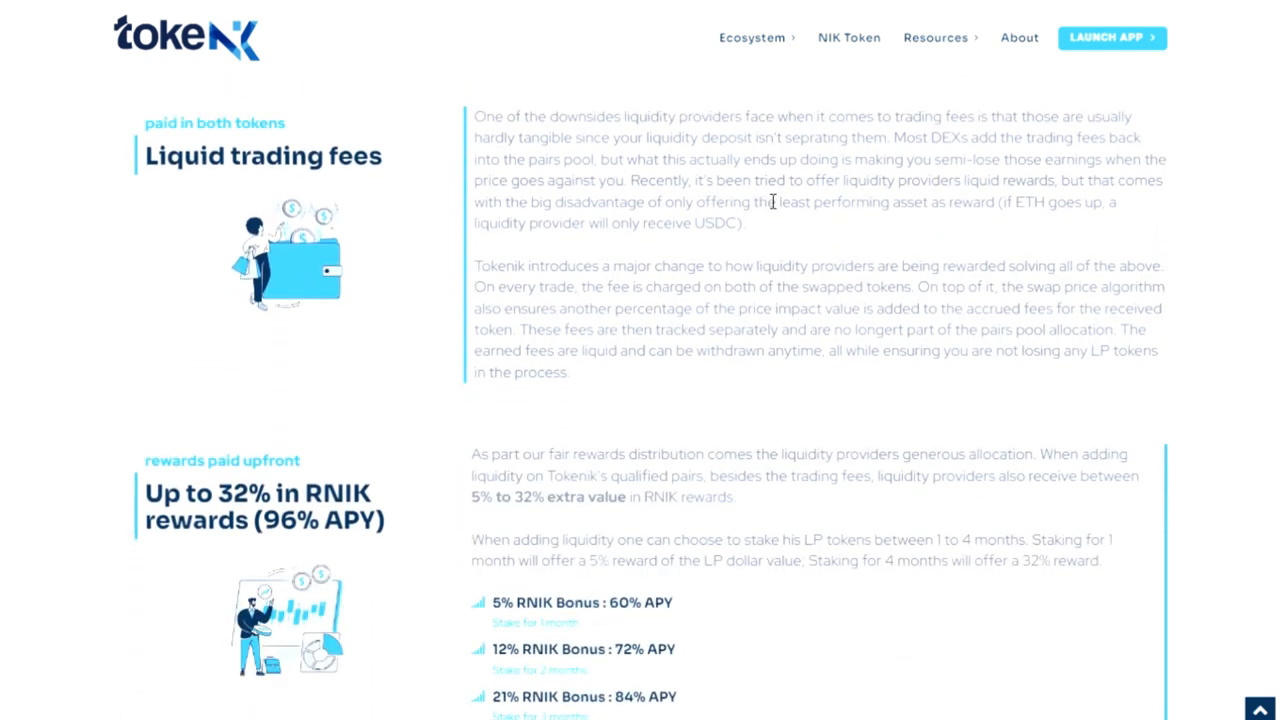
pyautogui.scroll(-3)
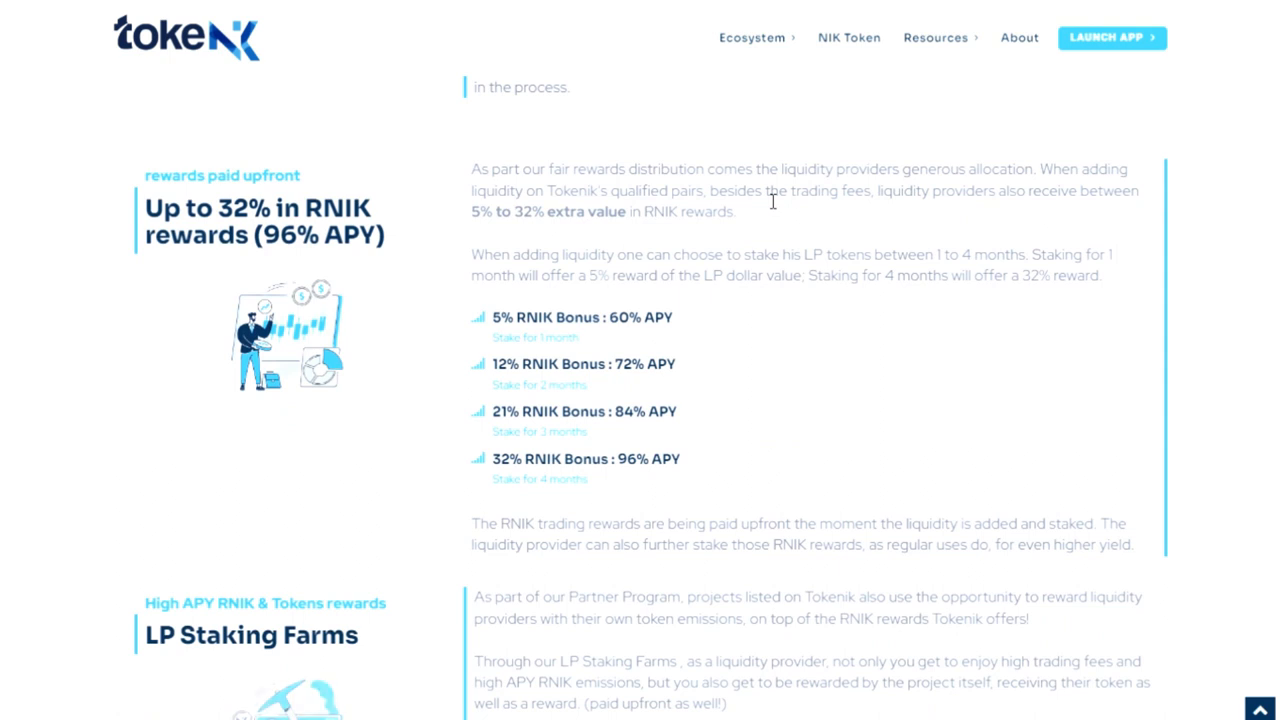